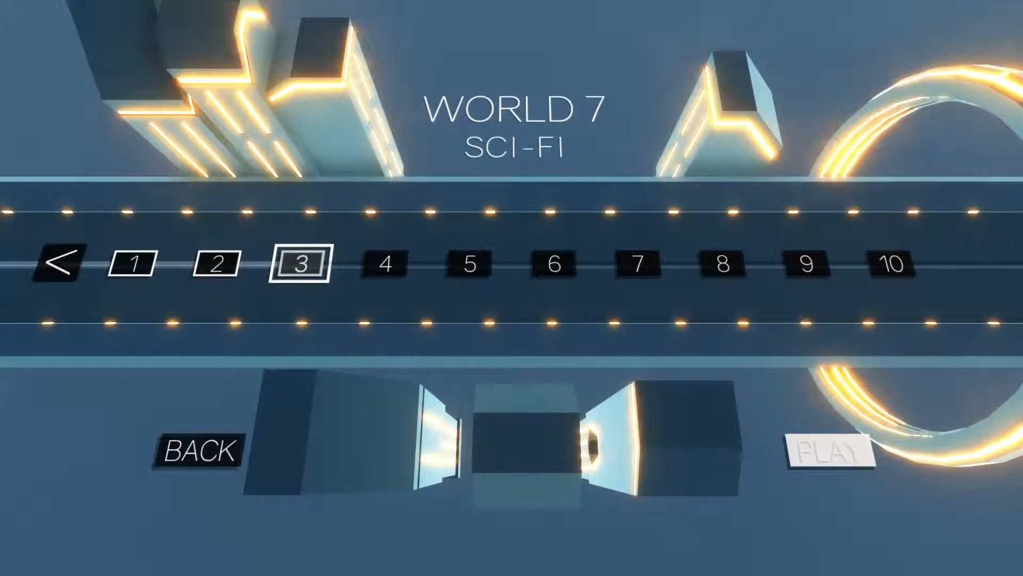
click(827, 455)
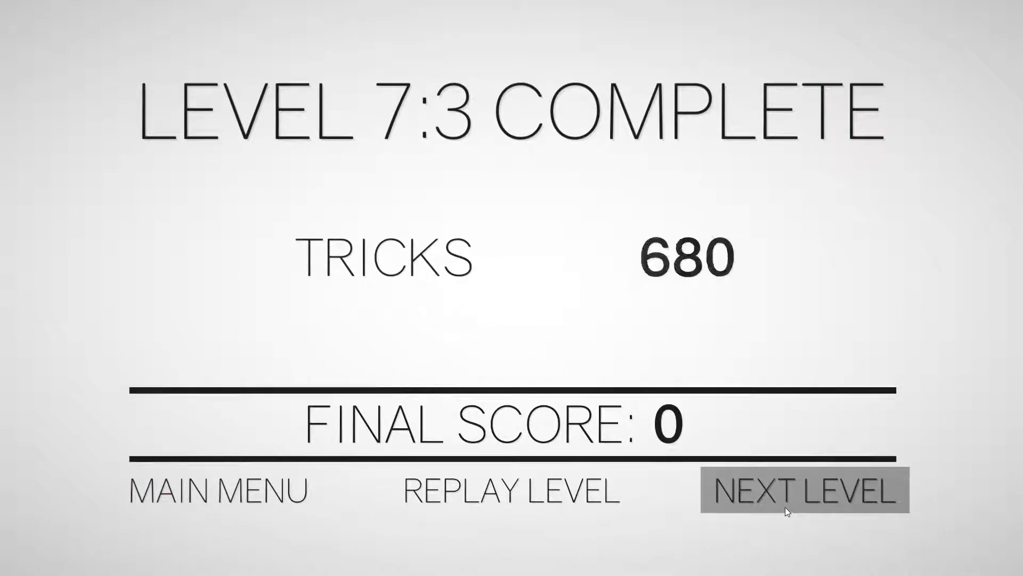
click(804, 492)
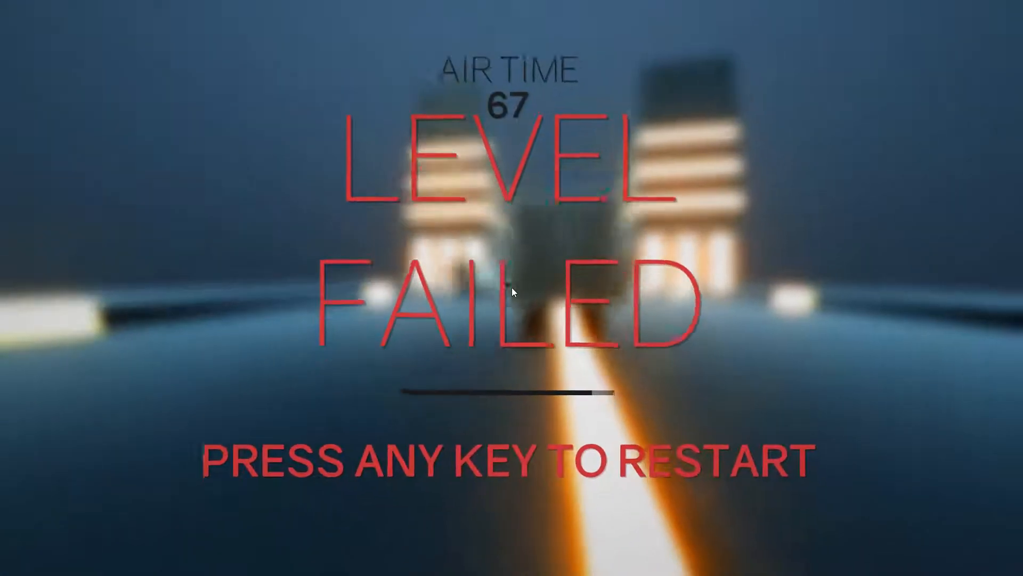
key(space)
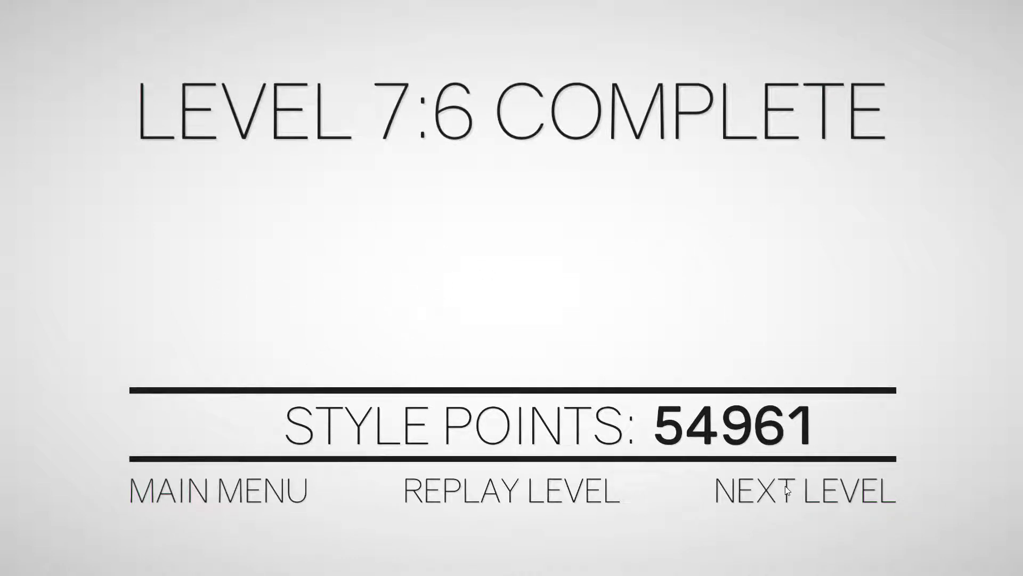
click(799, 491)
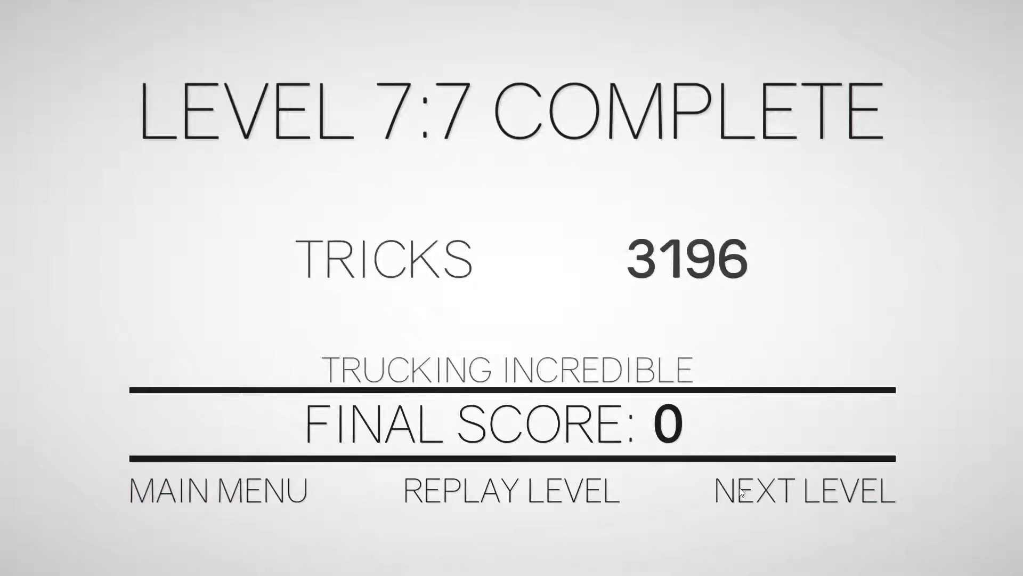
click(803, 490)
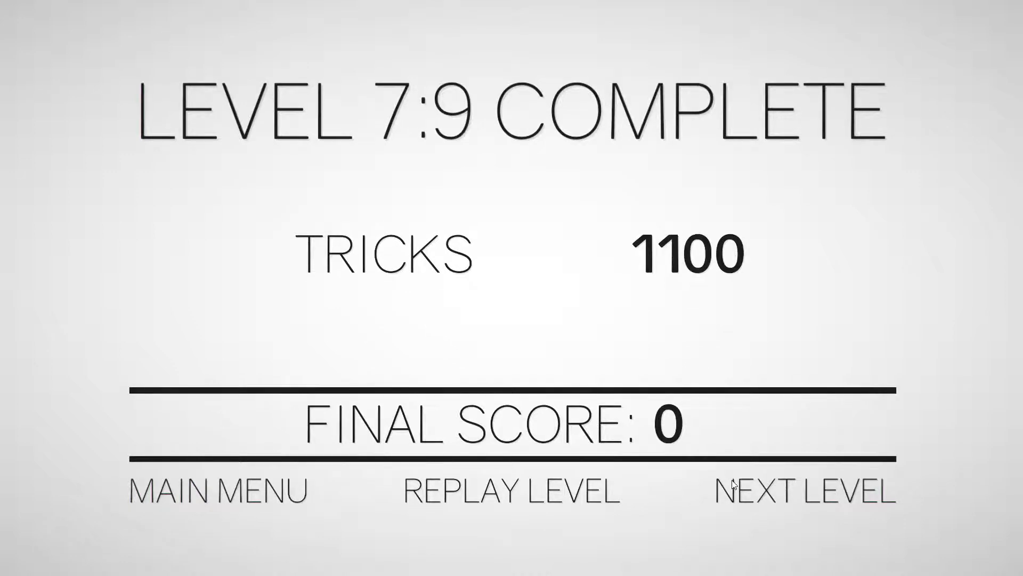
click(802, 491)
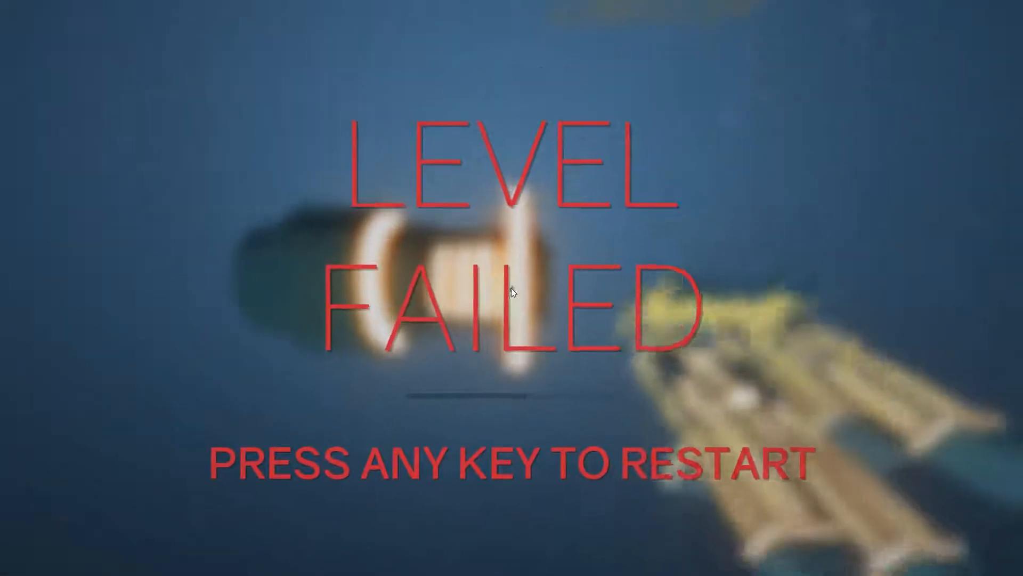
key(space)
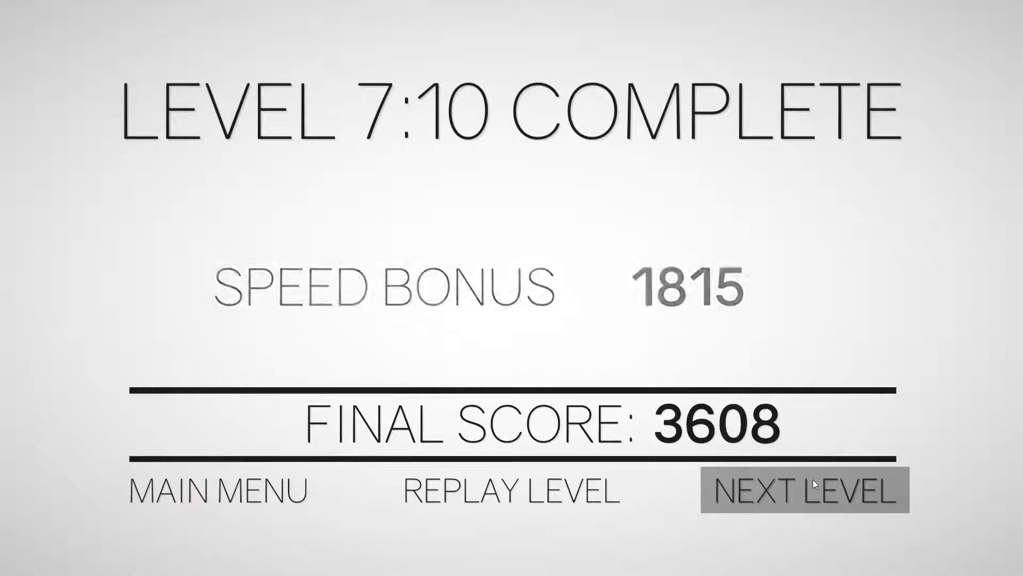
click(809, 492)
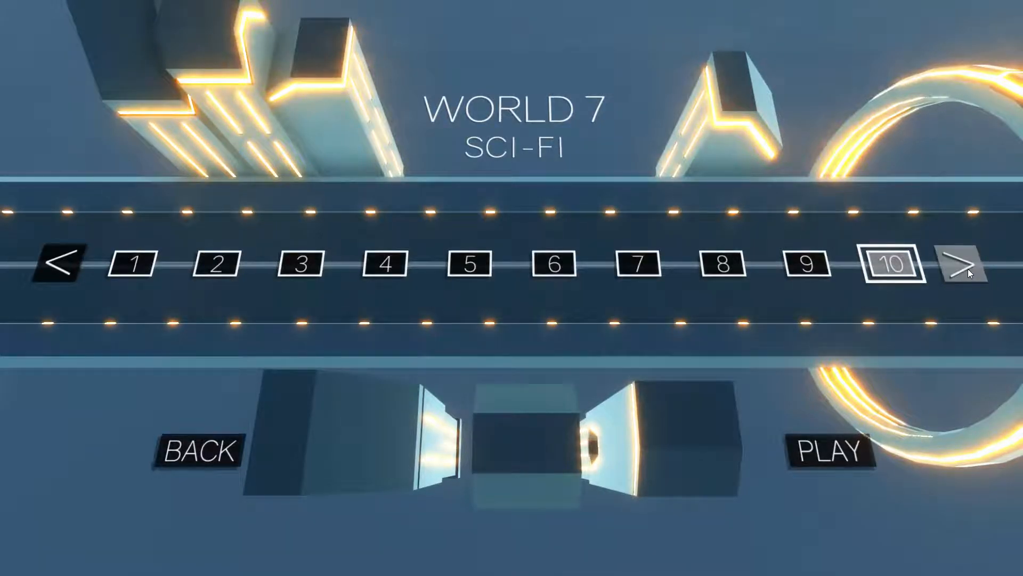
click(959, 268)
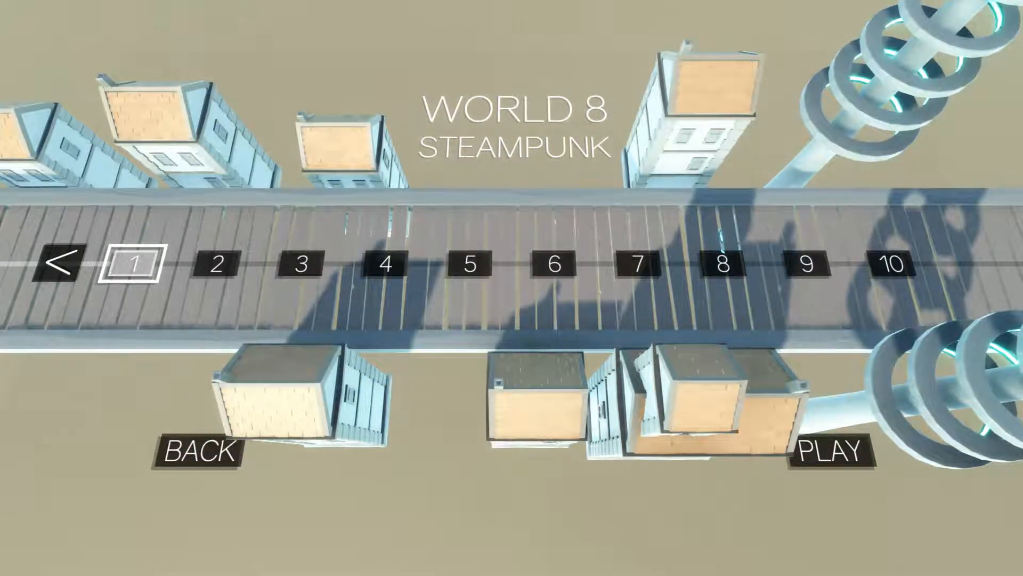